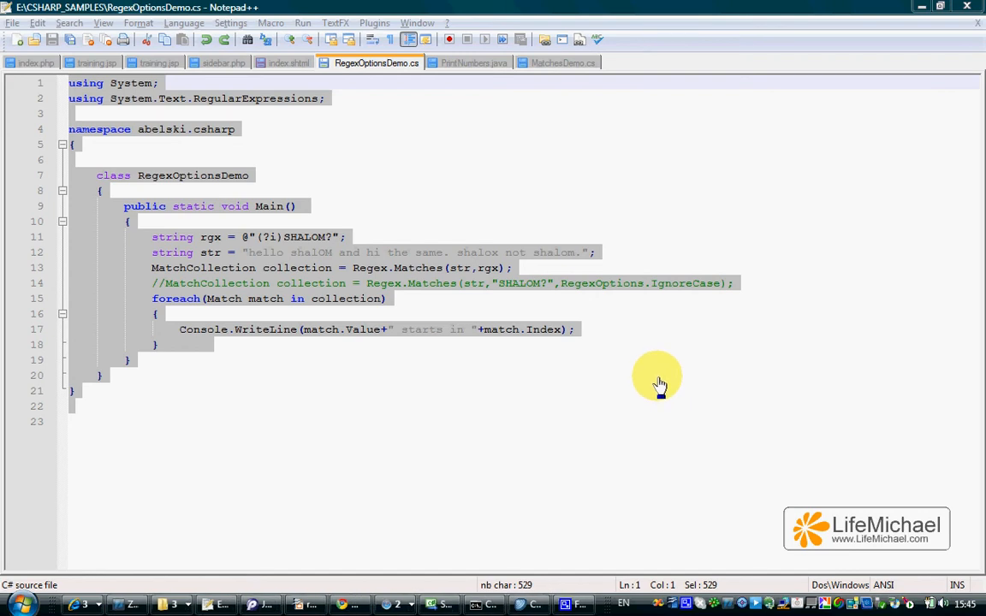
mouse_move(586, 298)
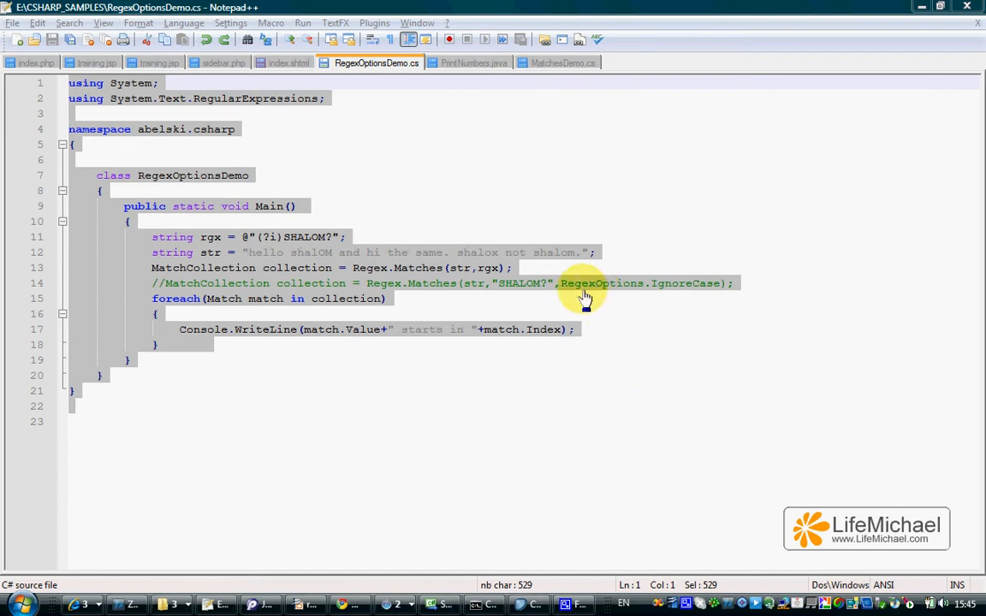
mouse_move(632, 263)
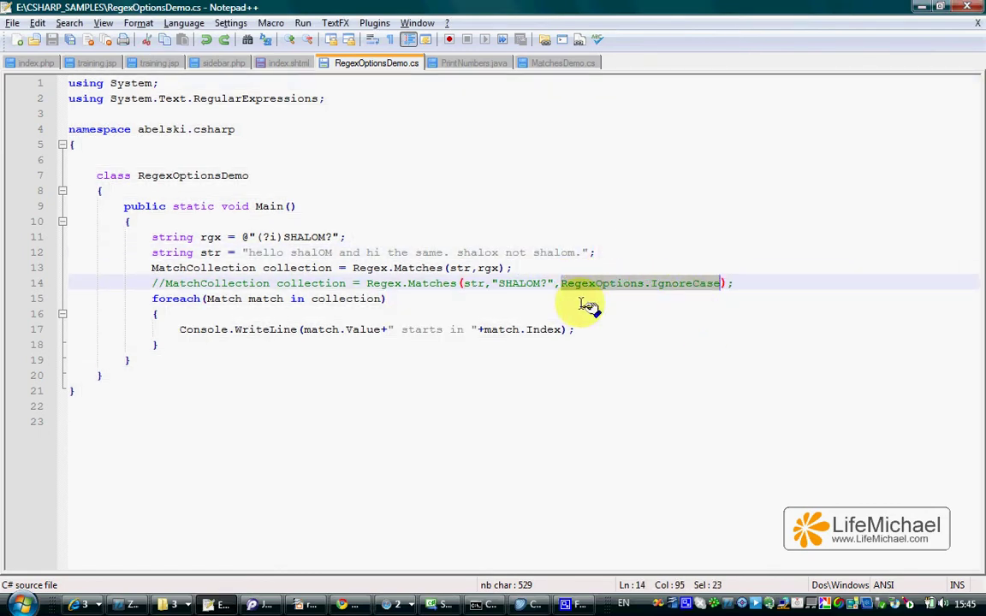
- Highlight the RegexOptions.IgnoreCase argument and the inline (?i) flag to compare the two calls
click(274, 237)
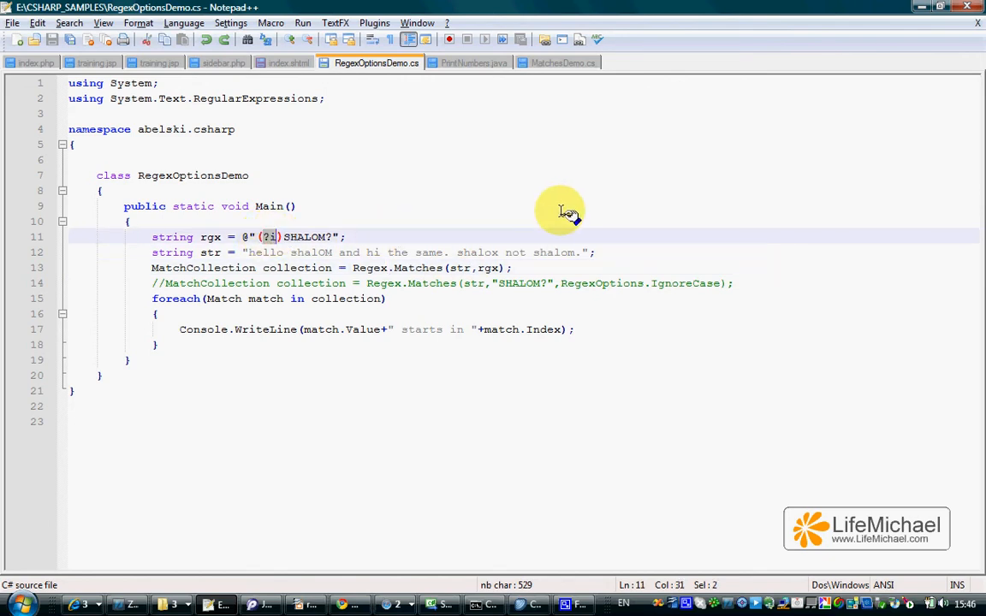
mouse_move(342, 239)
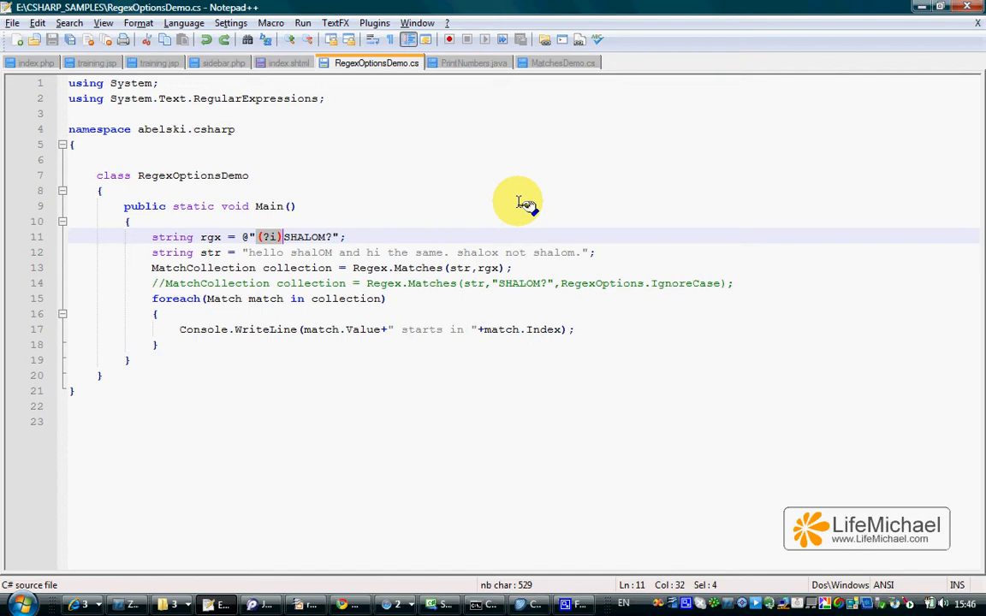
mouse_move(347, 227)
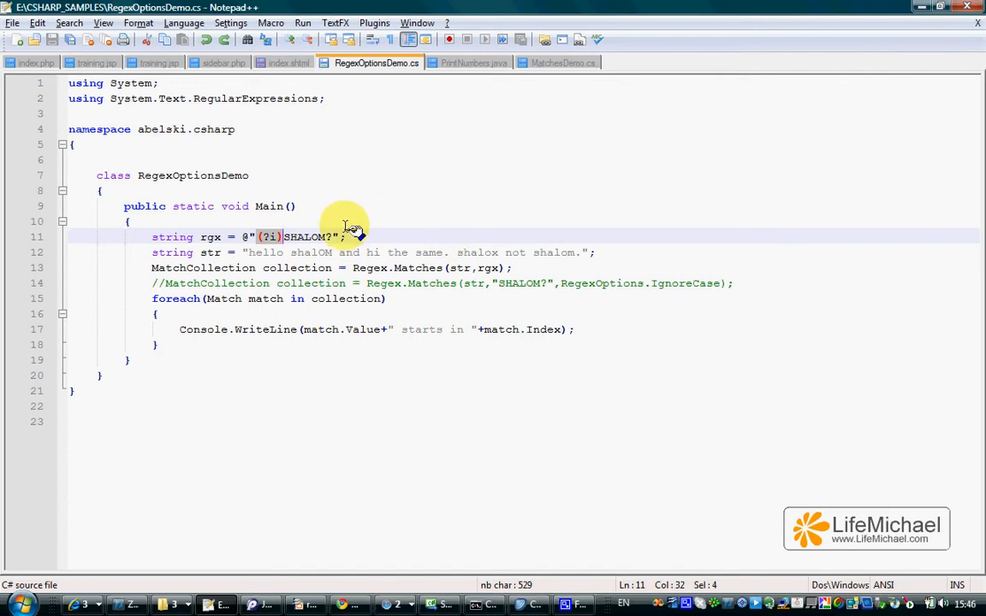
click(387, 299)
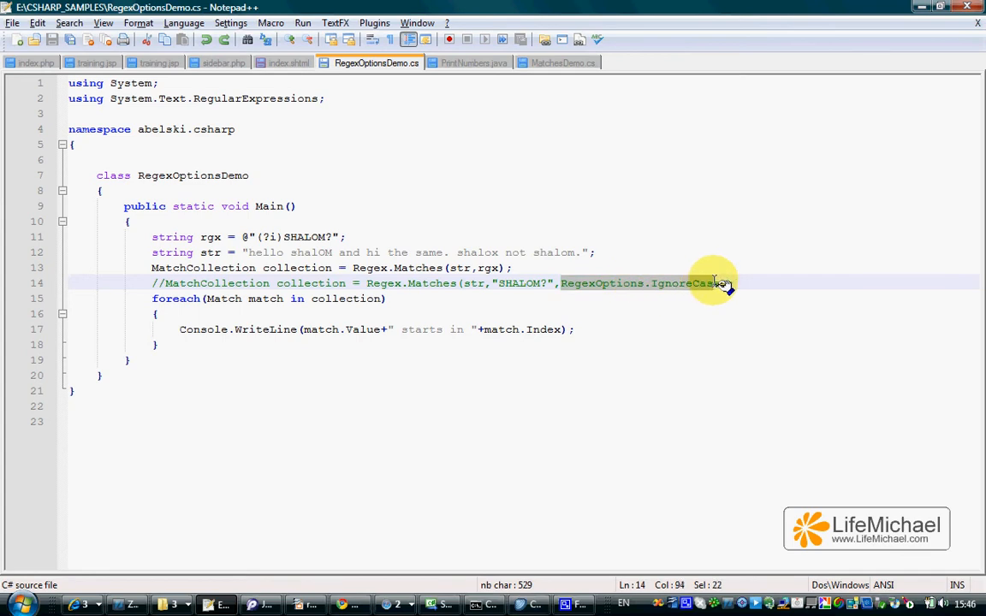
click(558, 299)
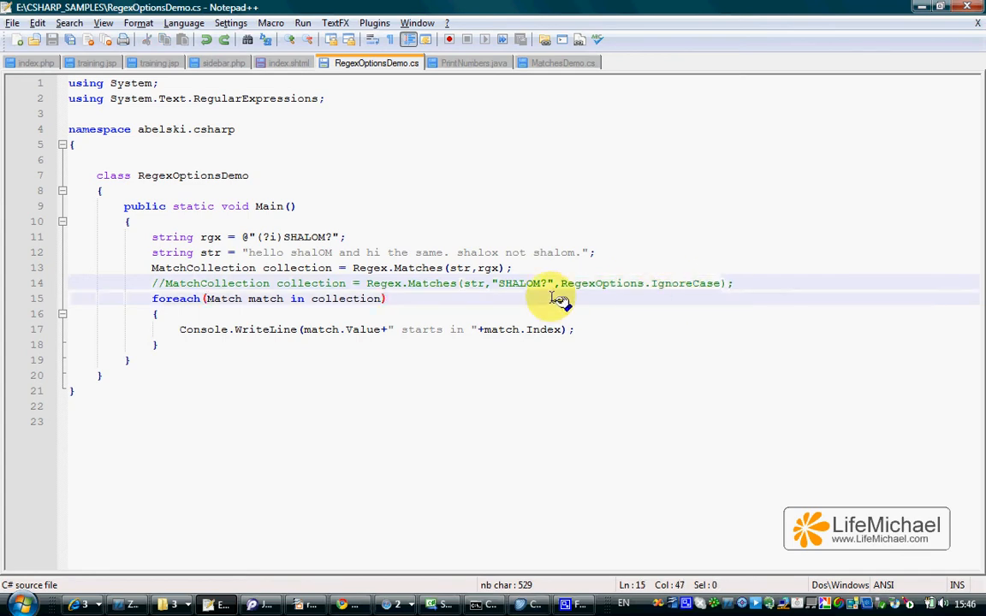
mouse_move(569, 287)
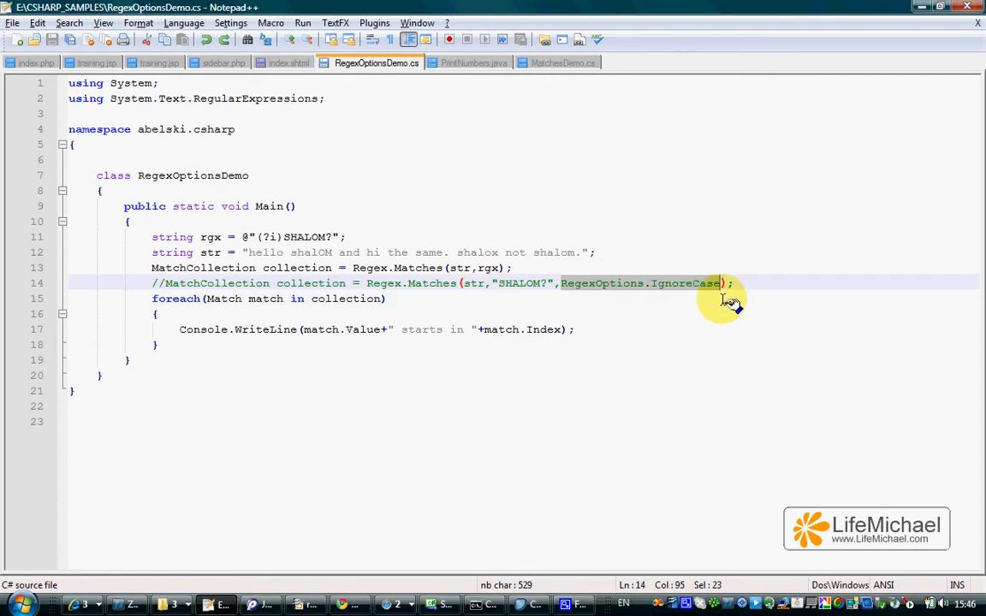
click(283, 252)
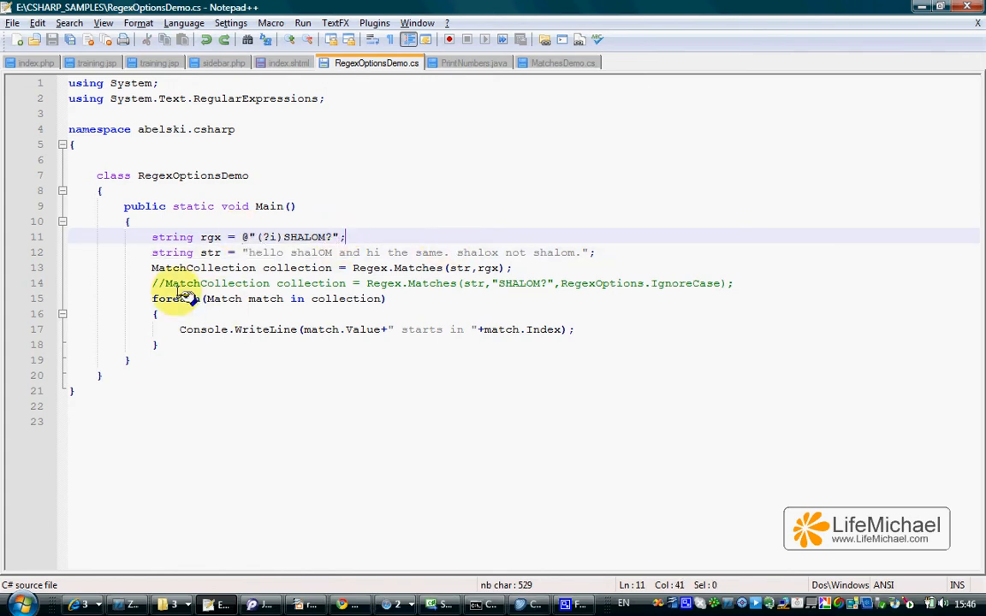
double_click(601, 283)
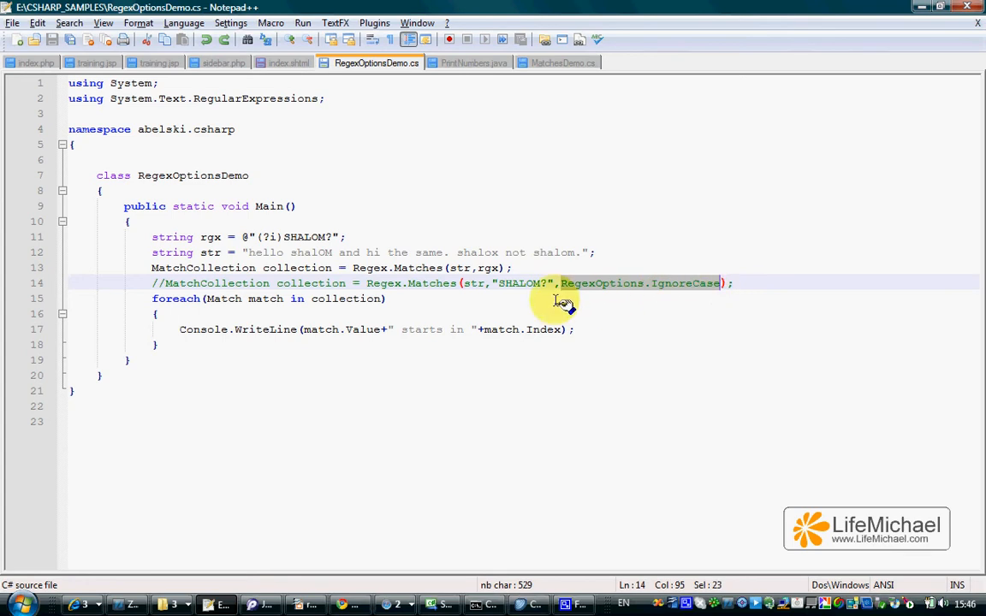
mouse_move(454, 289)
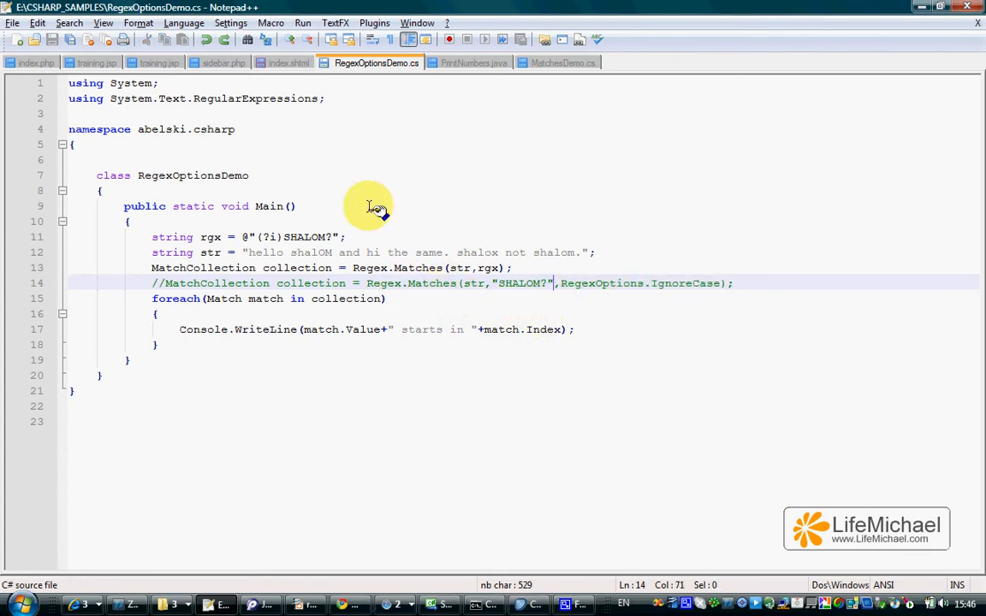
mouse_move(487, 227)
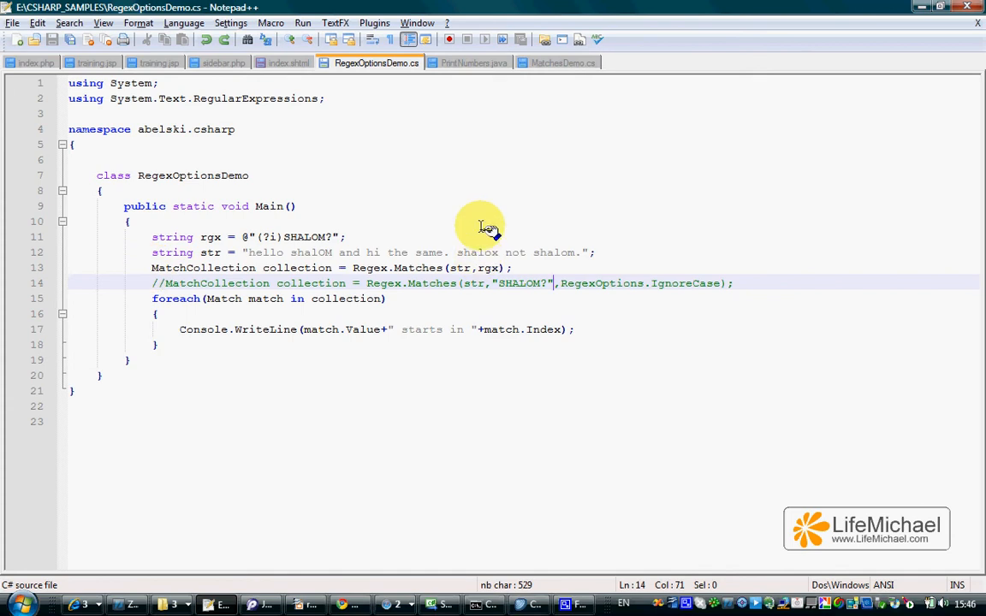
- Comment out the Regex.Matches lines with //
click(484, 604)
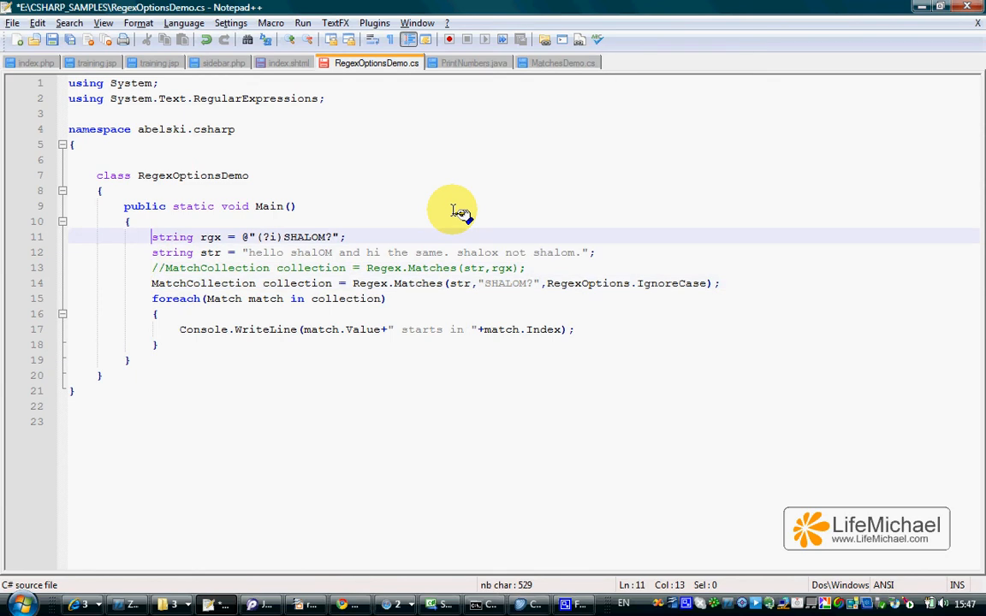
text(//)
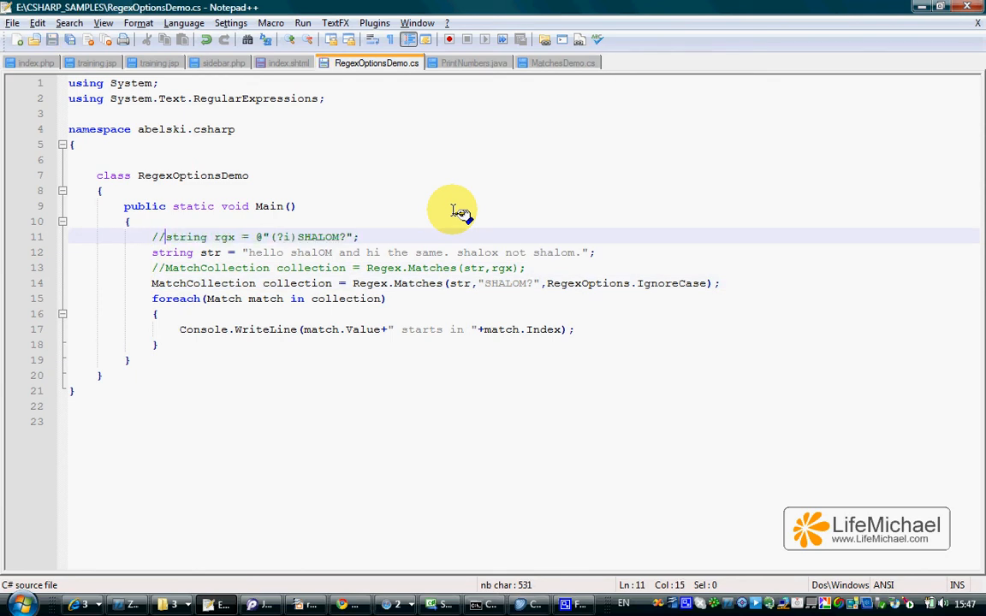
click(484, 605)
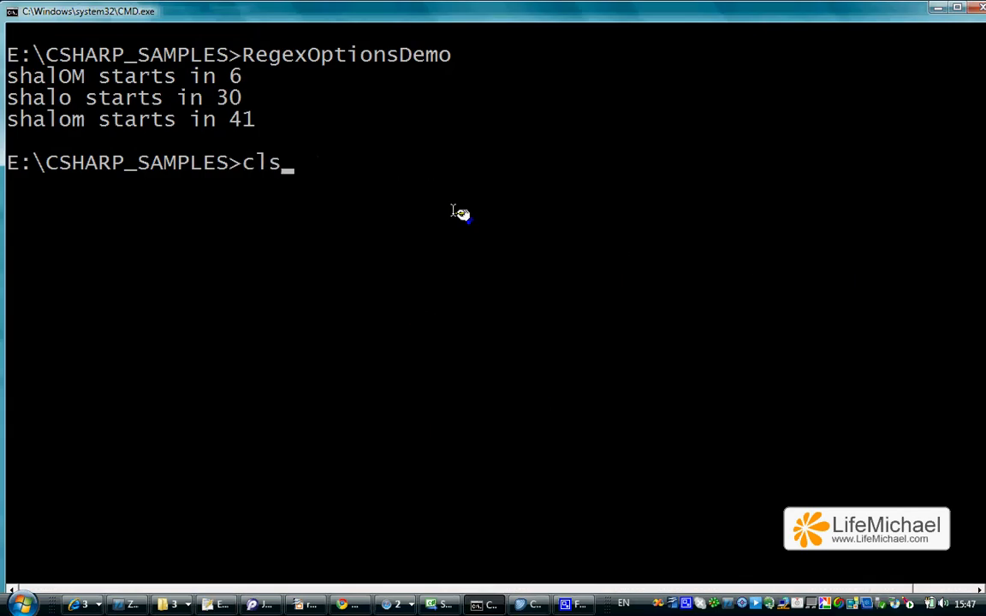
- Compile RegexOptionsDemo.cs with csc and run it, listing matches at 6, 30 and 41
text(csc RegexOptionsDemo)
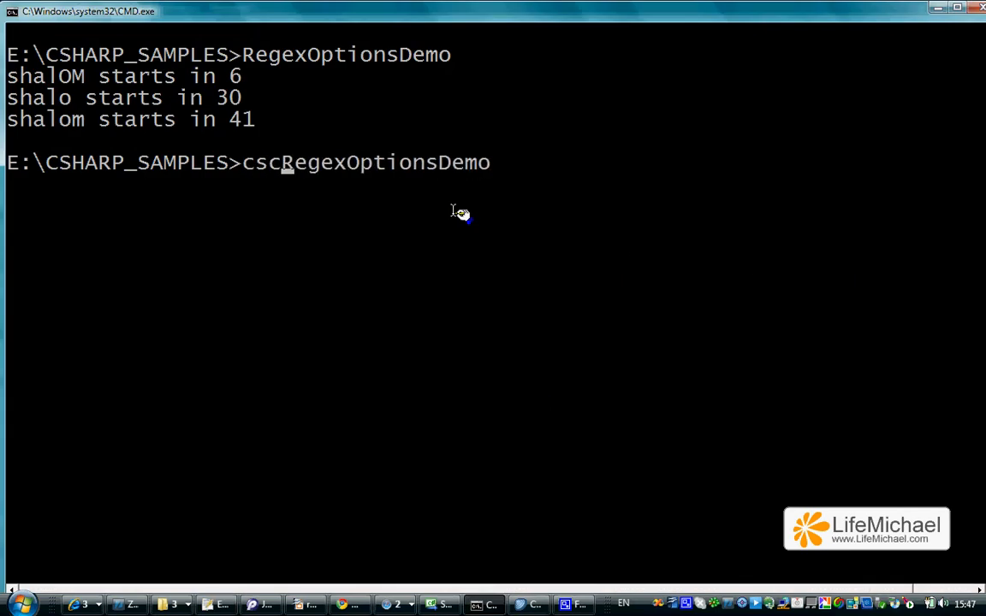
text(RegexOptionsDemo.cs)
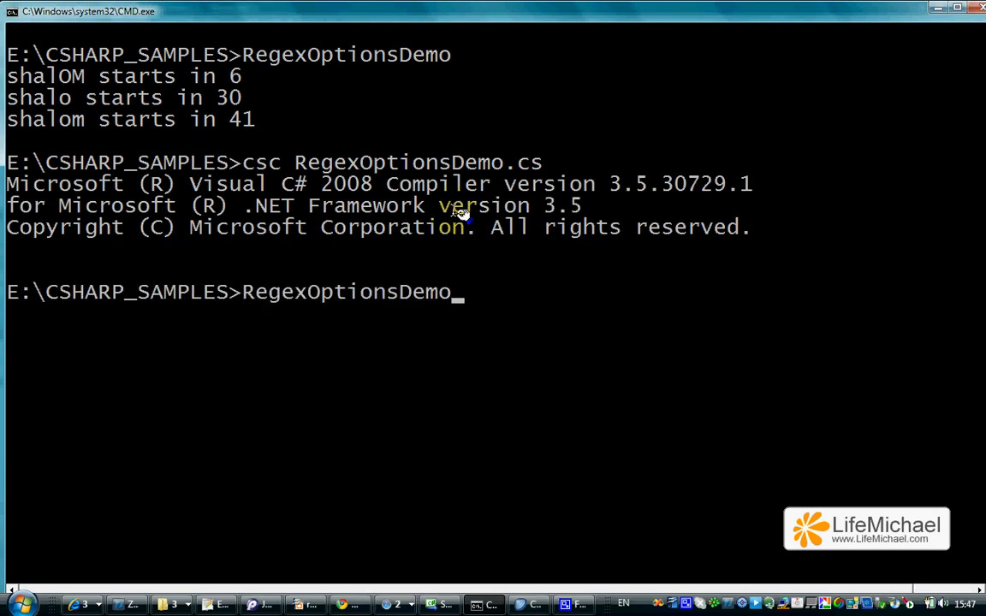
key(Return)
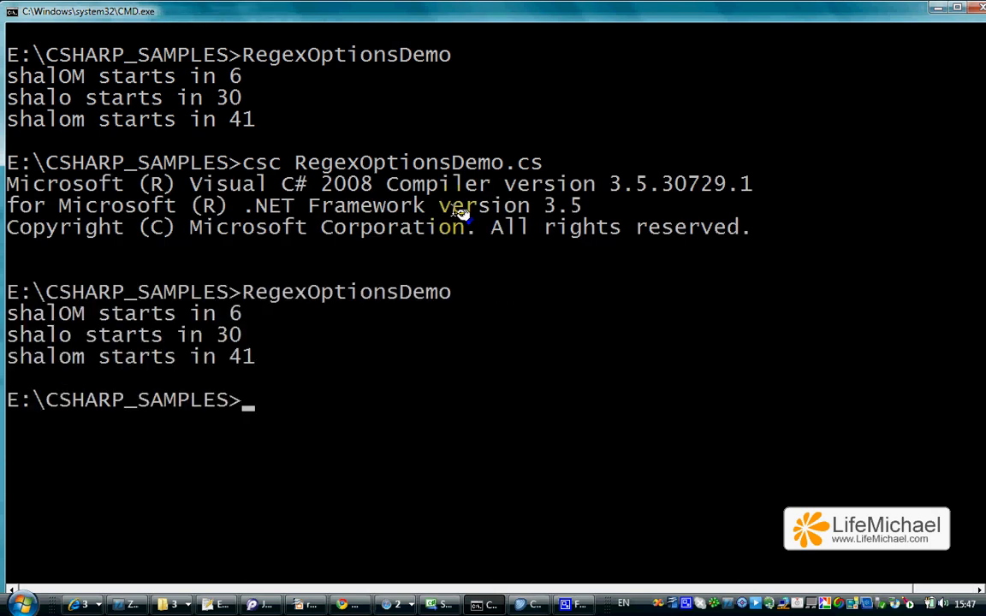